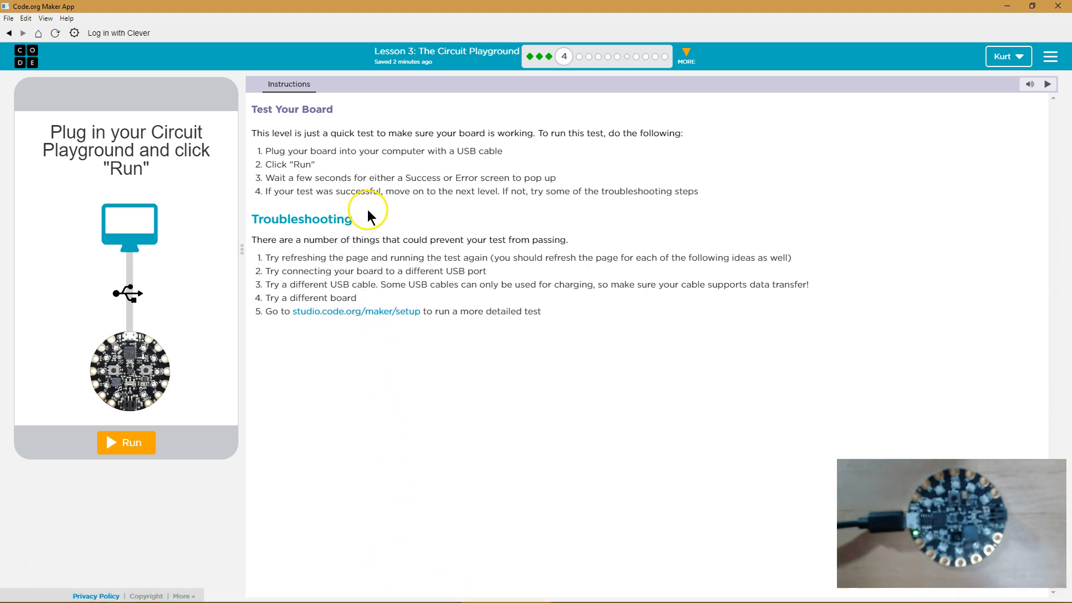
mouse_move(390, 203)
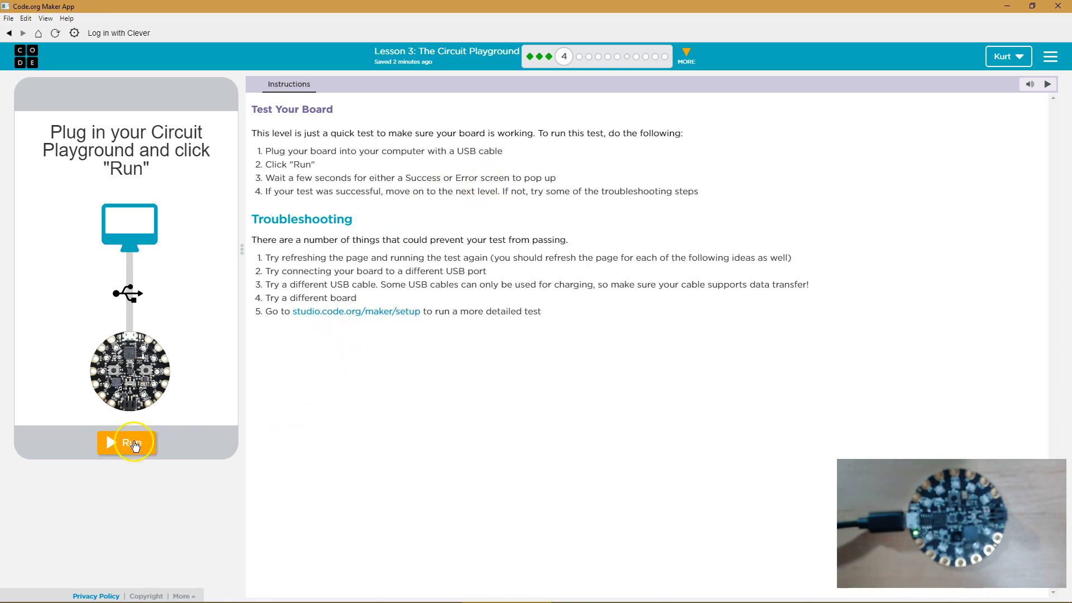
left_click(134, 442)
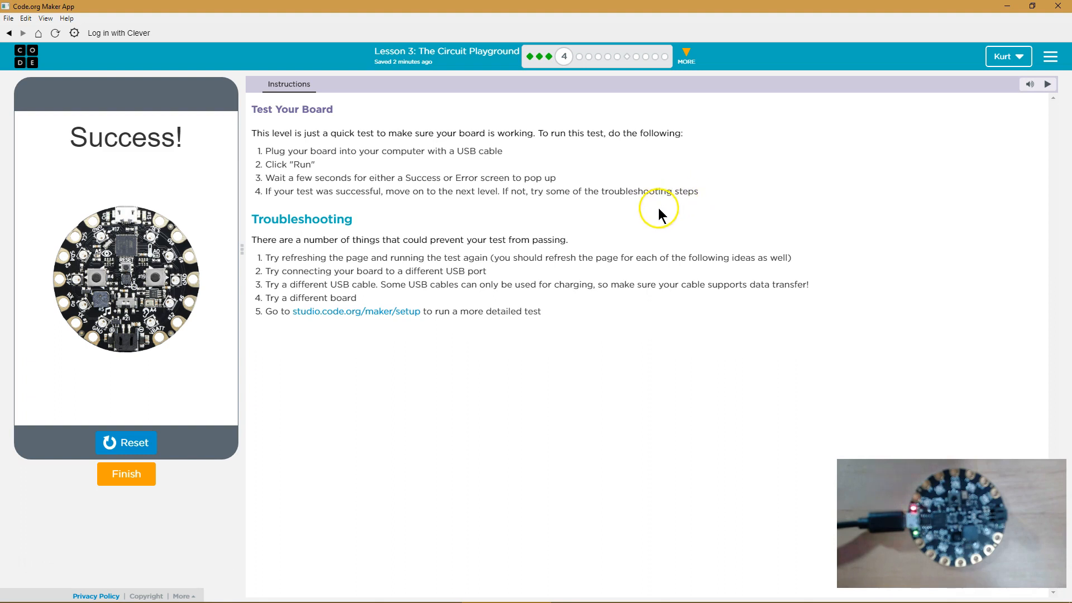
mouse_move(482, 270)
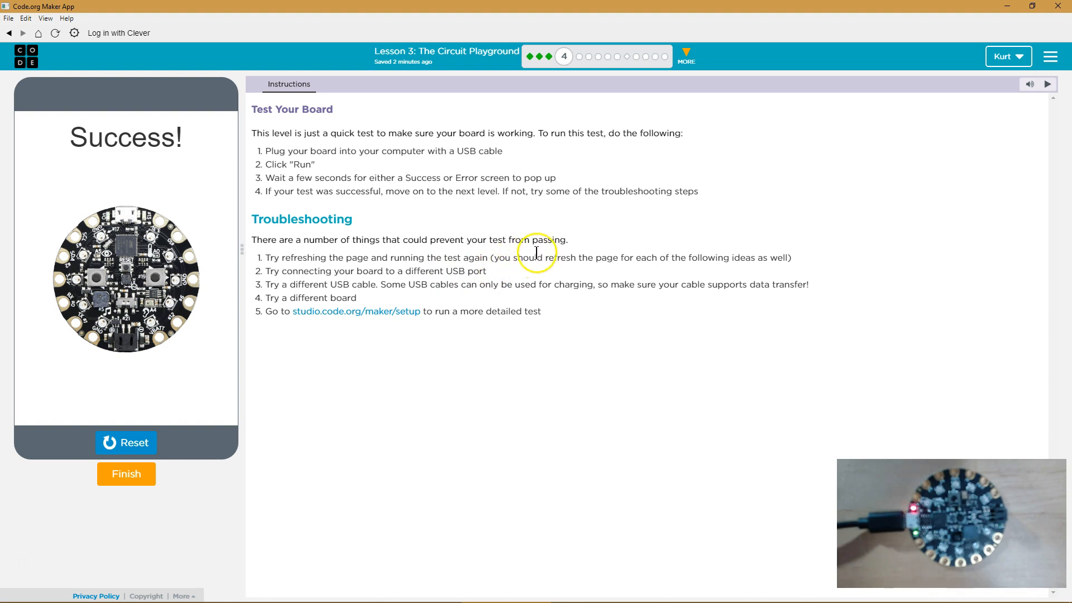
mouse_move(595, 101)
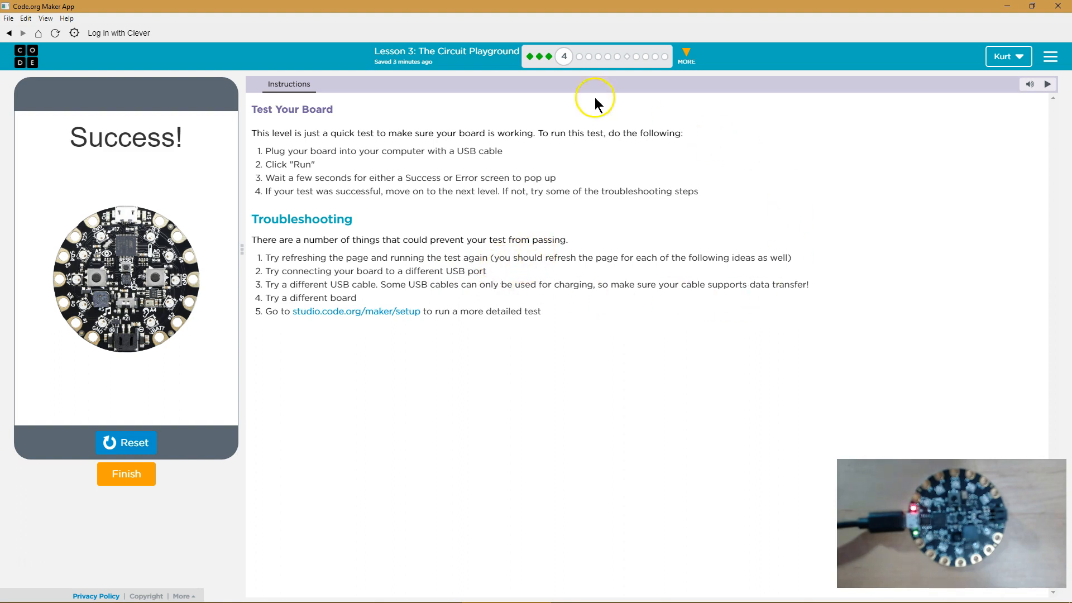
mouse_move(334, 15)
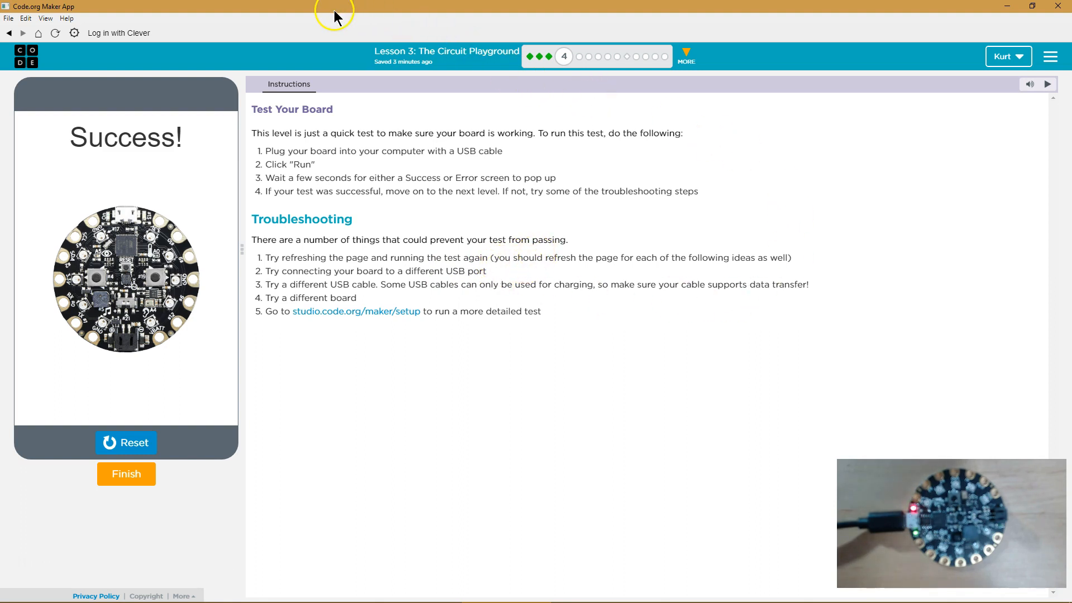
mouse_move(304, 252)
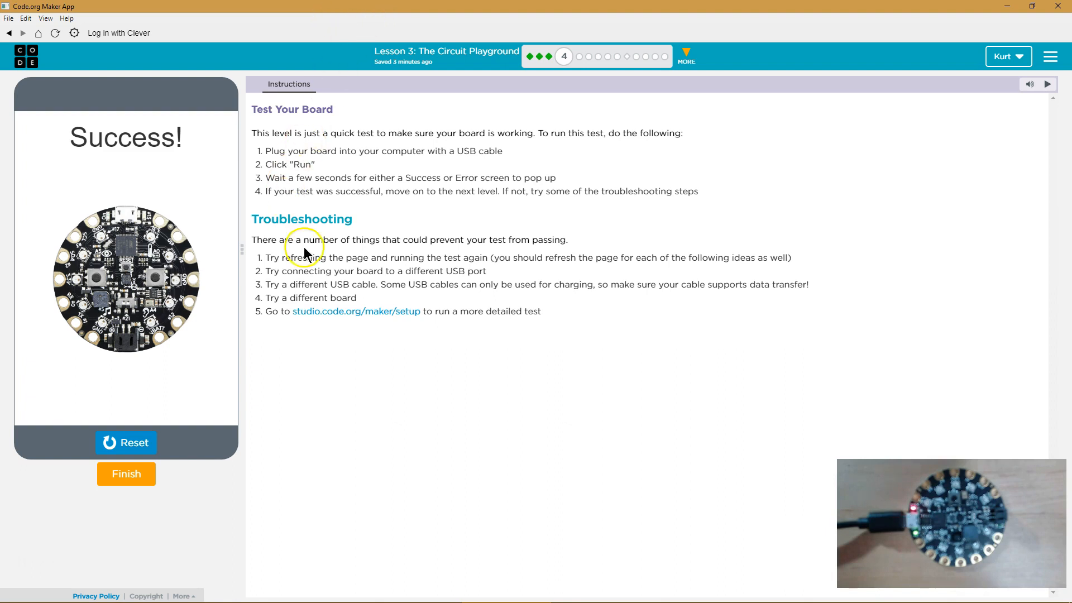
mouse_move(506, 162)
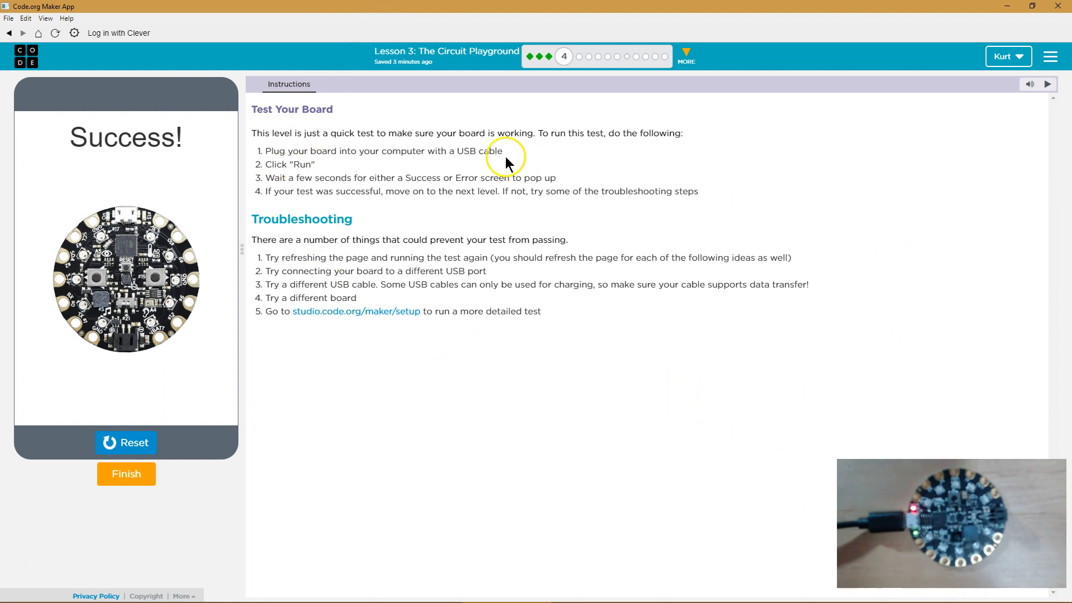